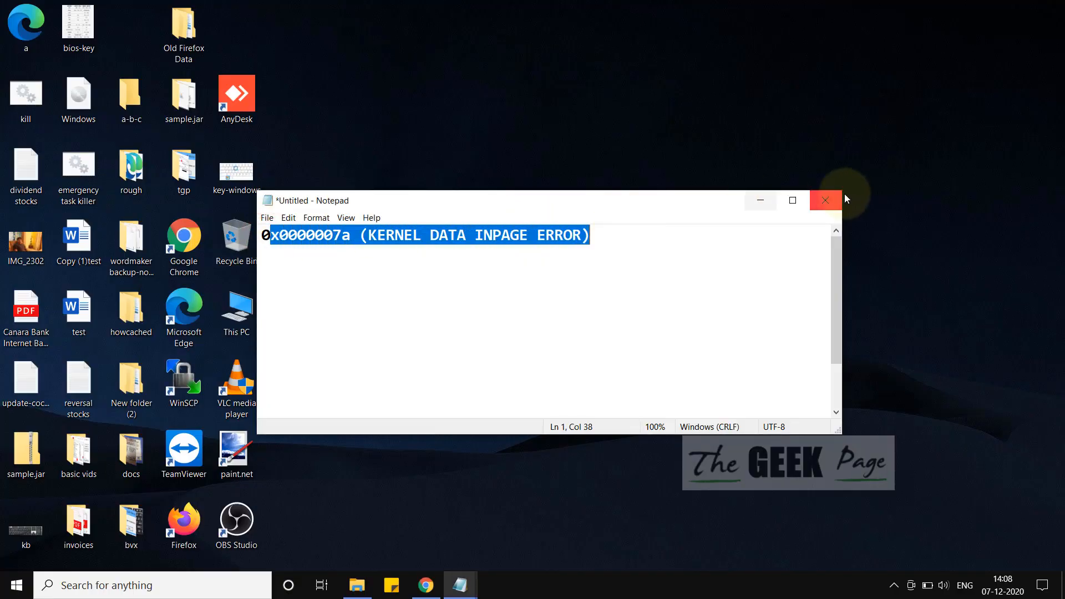
# Step: Close the Notepad note showing the 0x0000007a KERNEL DATA INPAGE error
pyautogui.click(826, 199)
pyautogui.write('c')
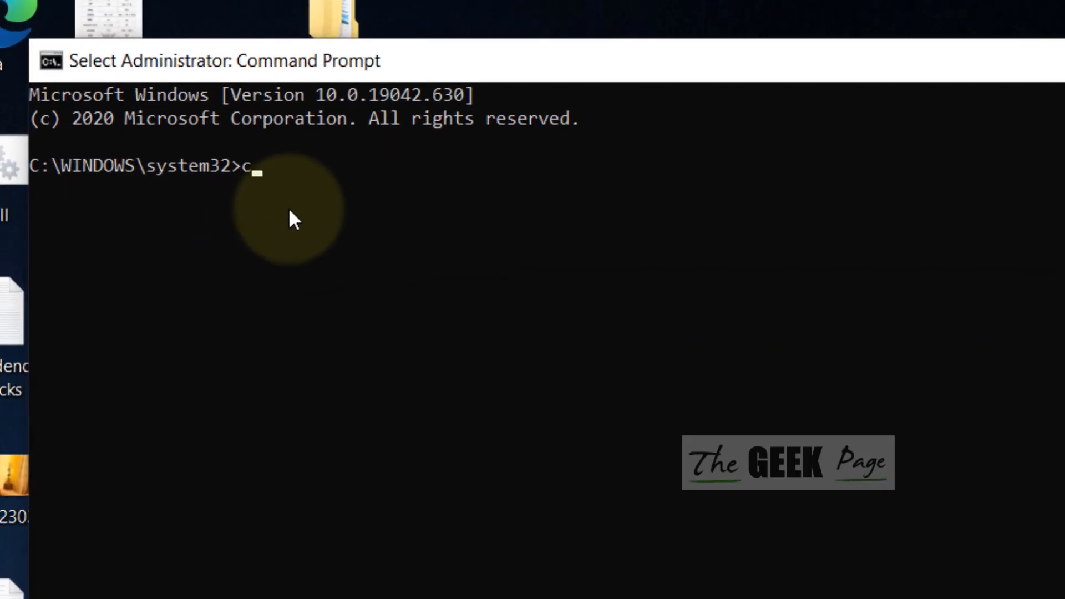
# Step: Type the disk-check command 'chkdsk c: /f/r' at the elevated prompt without running it
pyautogui.write('hkds')
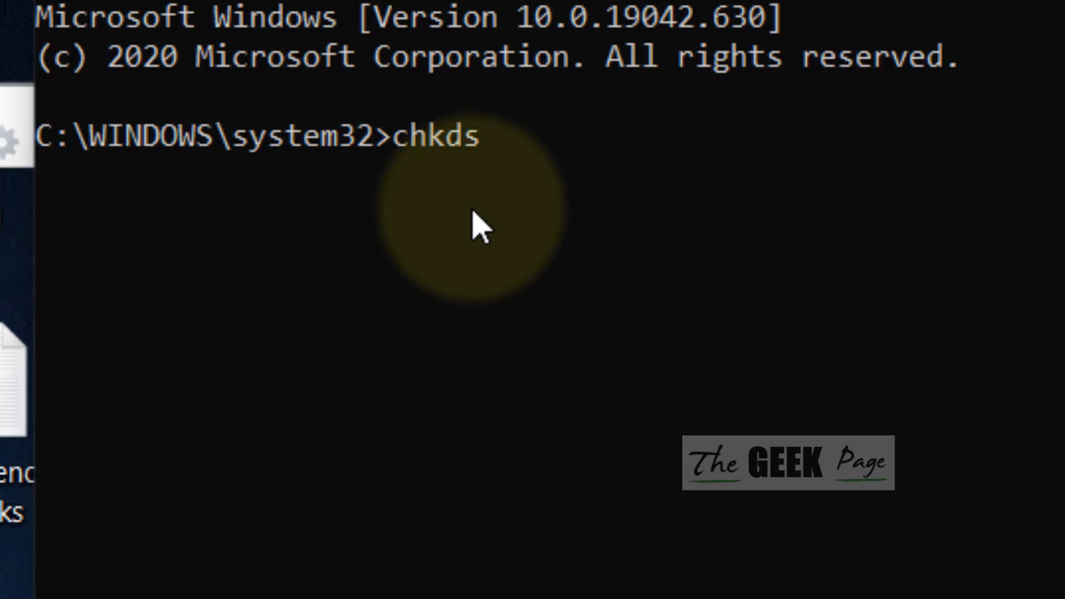
pyautogui.write('k')
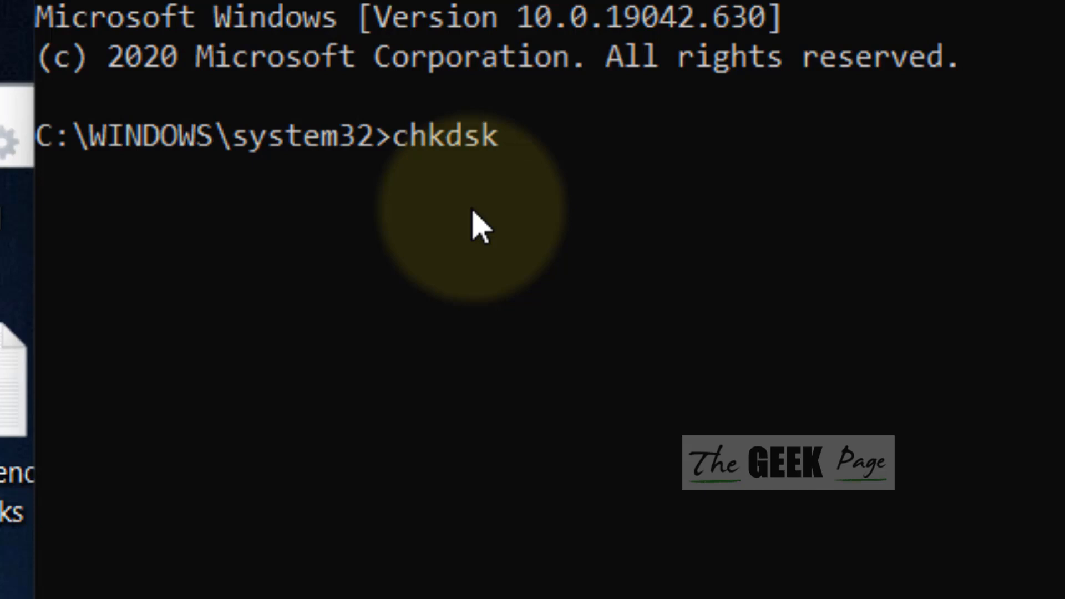
pyautogui.write('c')
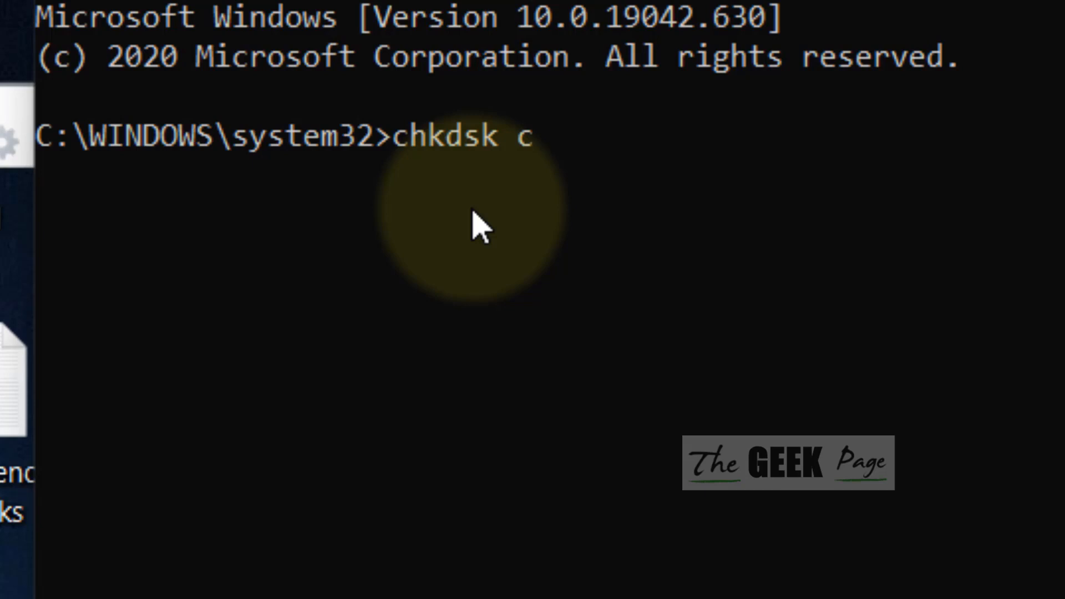
pyautogui.write(': /')
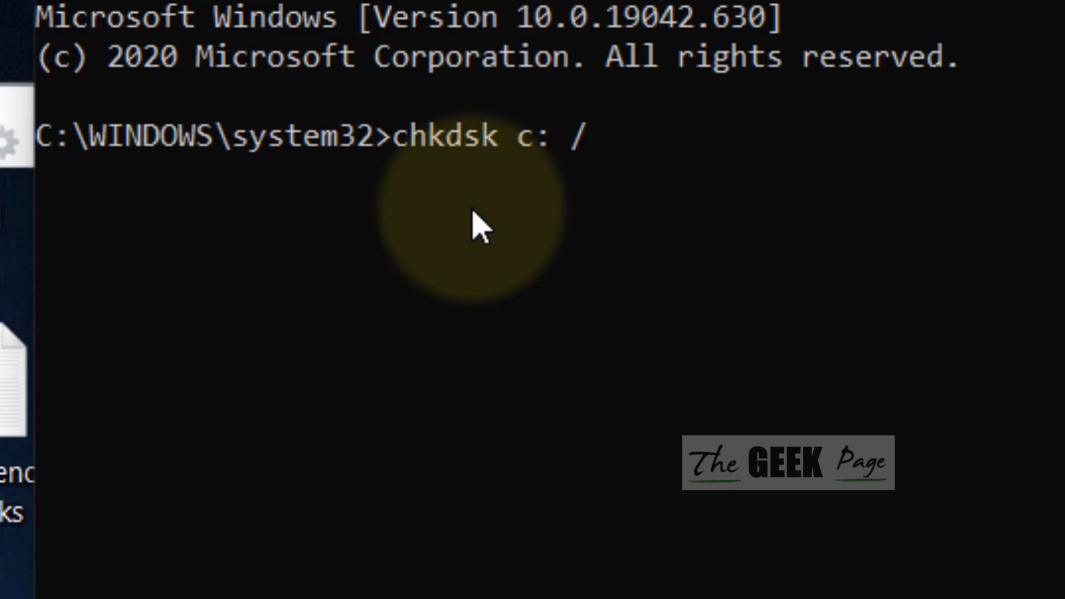
pyautogui.write('f/r')
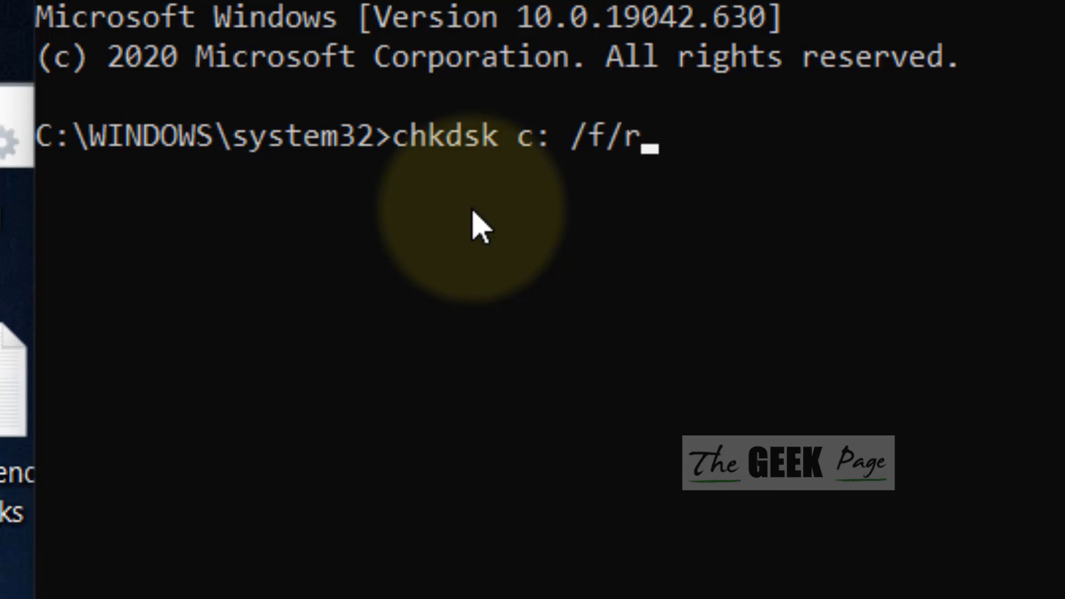
pyautogui.moveTo(333, 214)
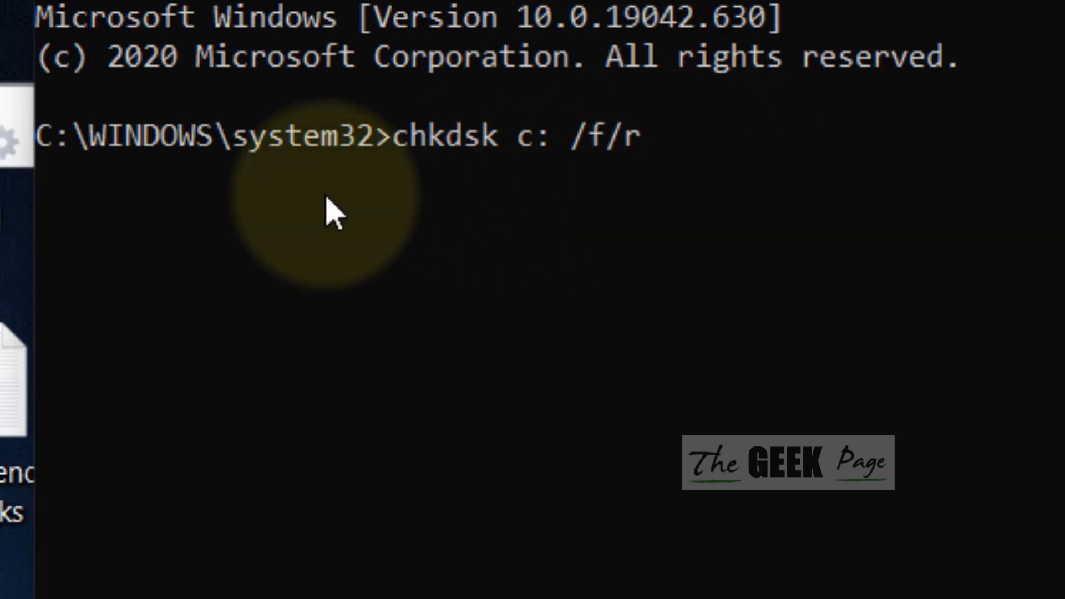
pyautogui.moveTo(544, 251)
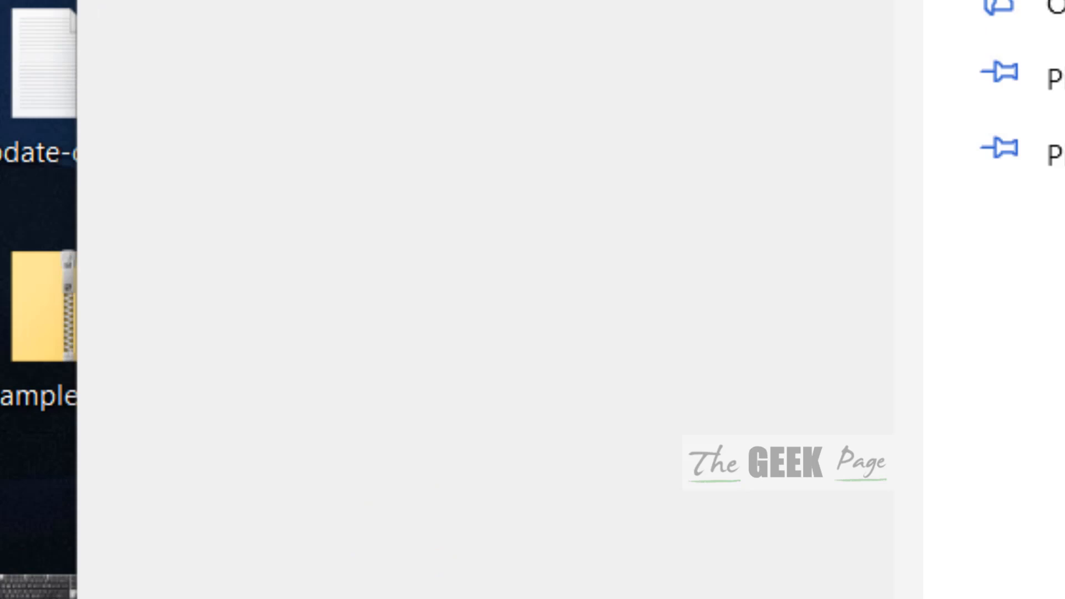
# Step: Search 'memory diagnostic', open Windows Memory Diagnostic, and close it without restarting
pyautogui.write('memory diagnostic')
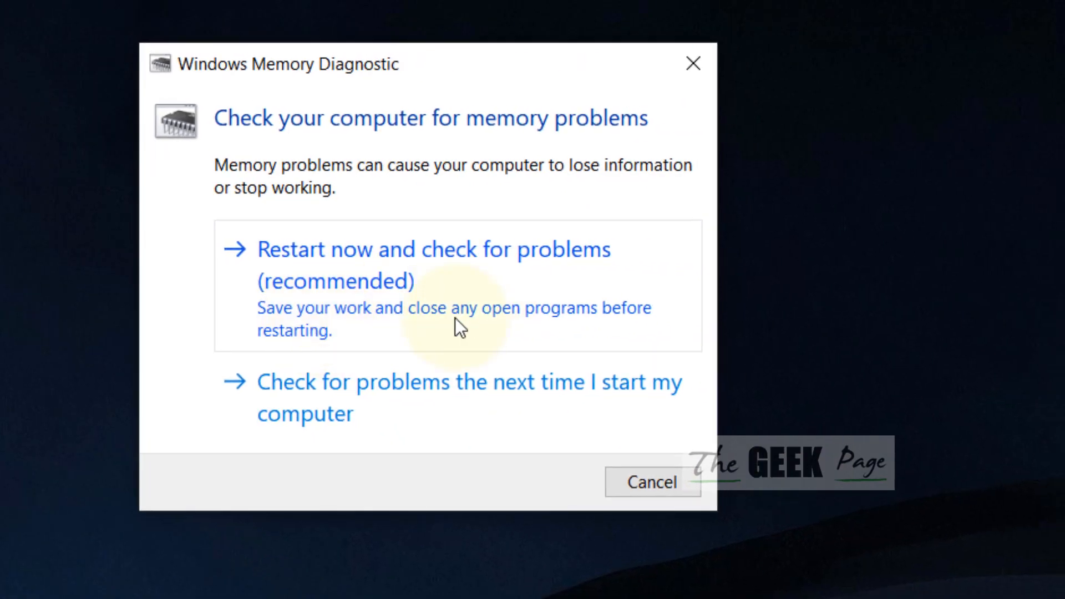
pyautogui.moveTo(502, 325)
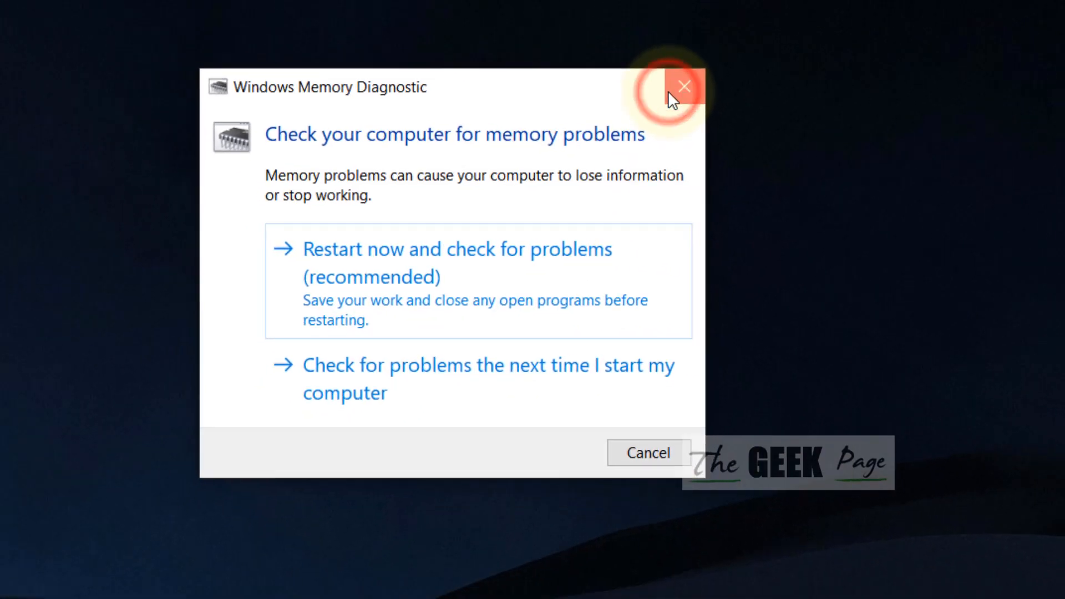
pyautogui.click(685, 87)
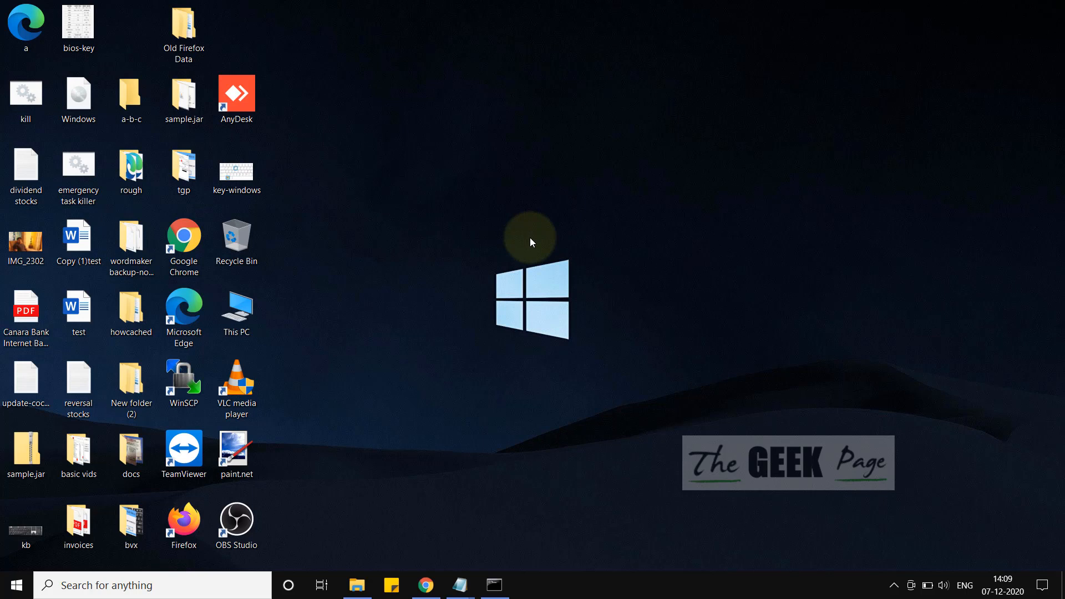
# Step: Open System Properties by running 'sysdm.cpl' from the Run box
pyautogui.press('Win+r')
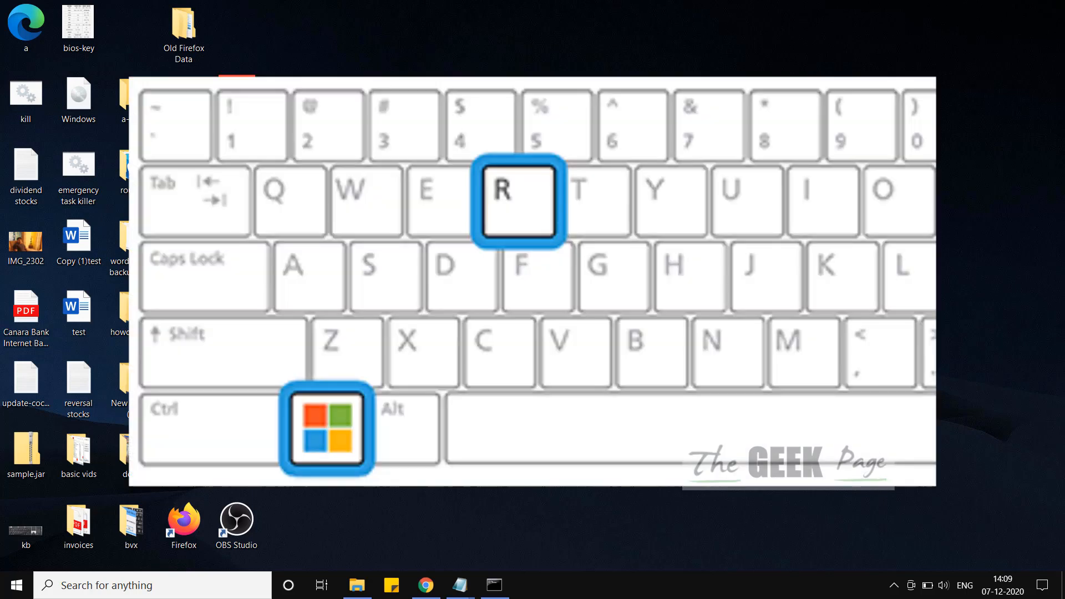
pyautogui.press('win+r')
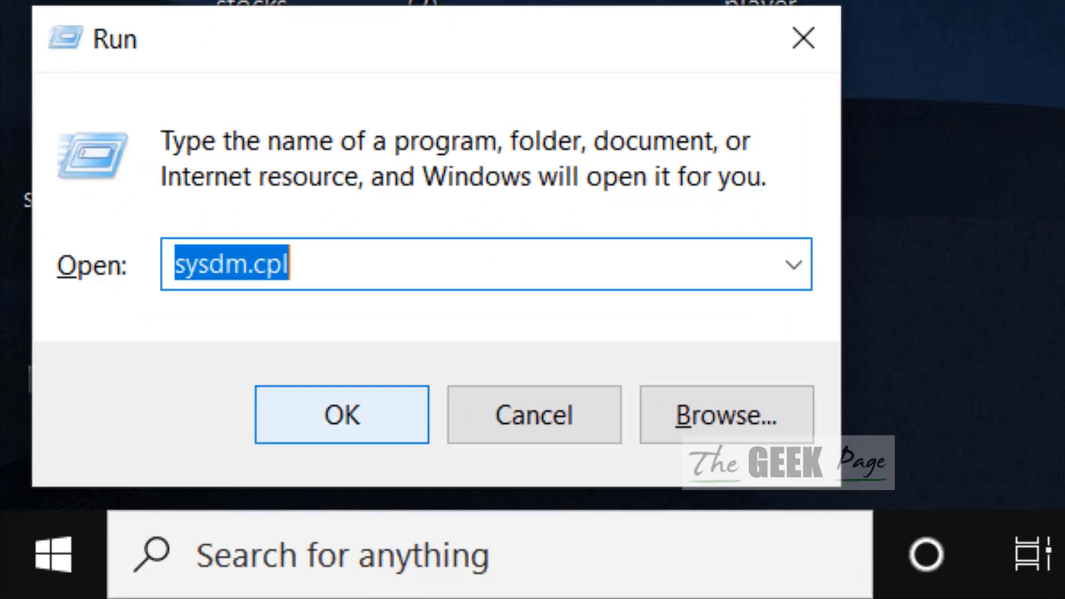
pyautogui.write('sysd')
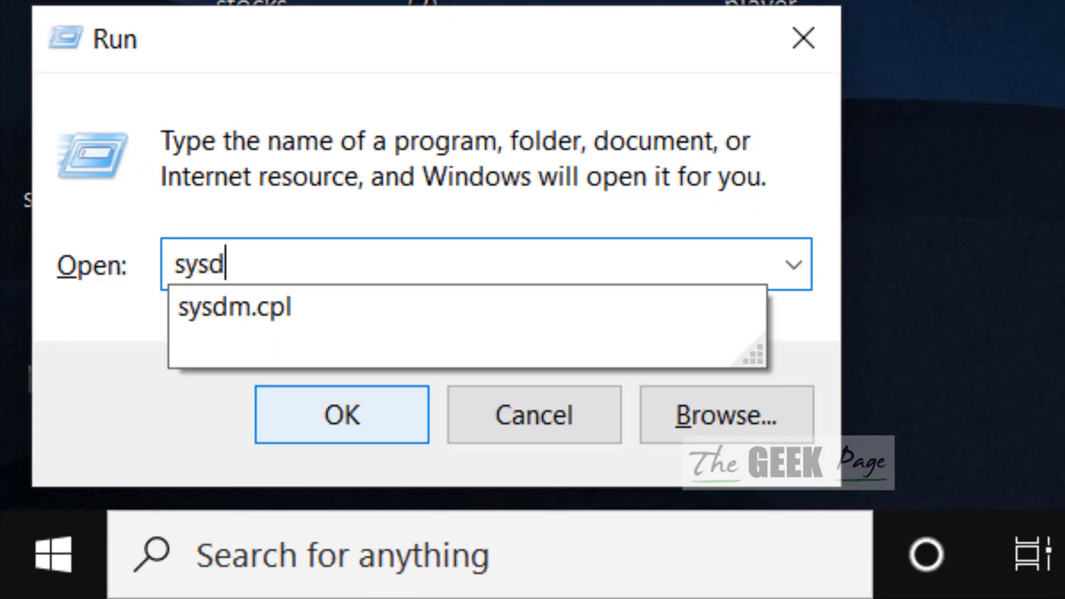
pyautogui.write('m.cp')
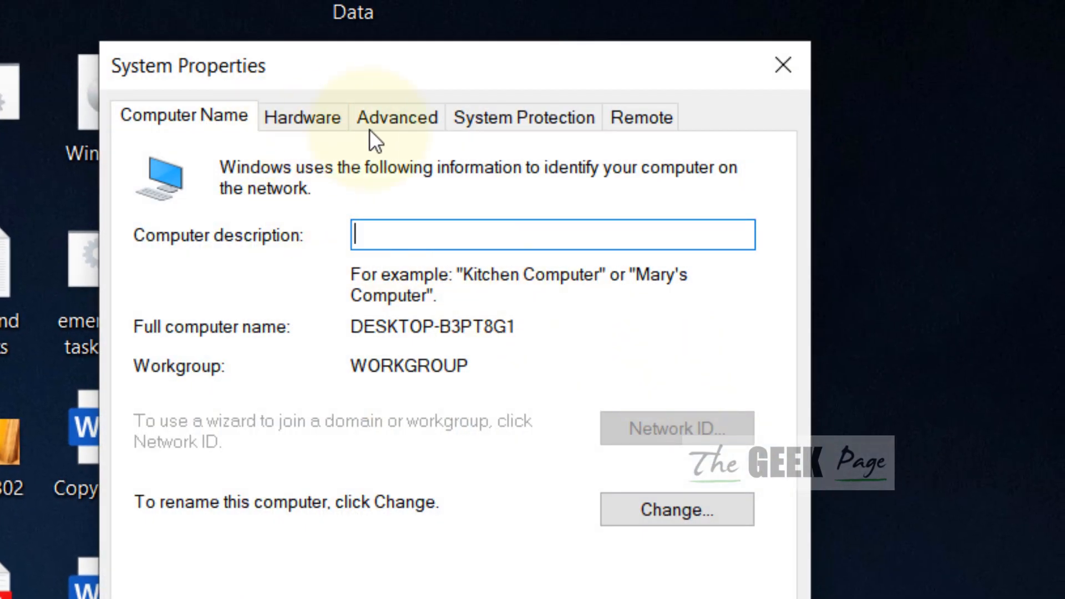
# Step: Open Virtual Memory from Advanced > Performance Settings > Advanced > Change
pyautogui.click(396, 117)
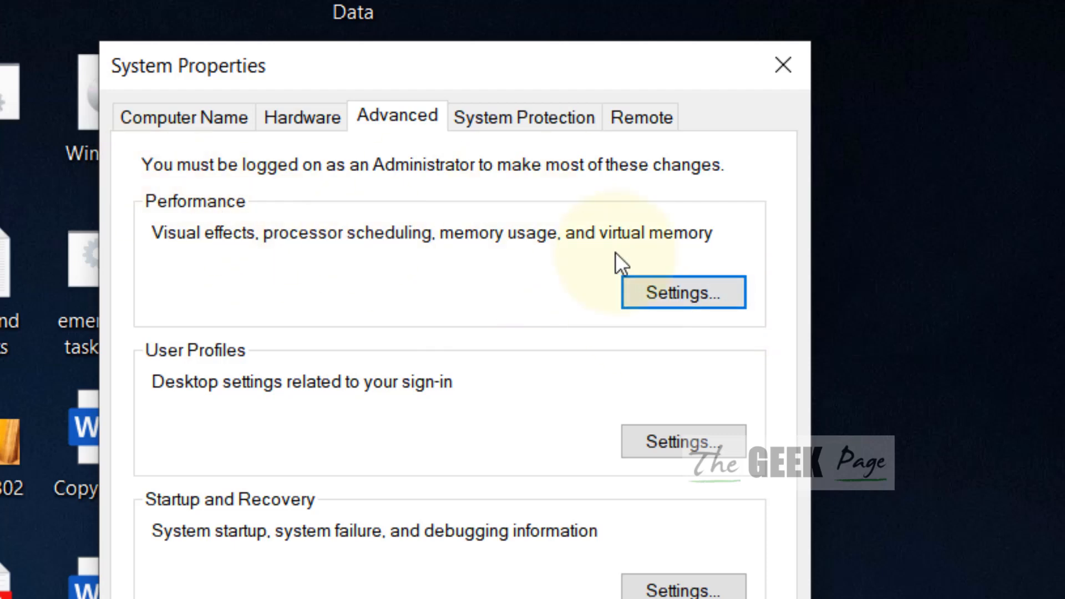
pyautogui.click(681, 293)
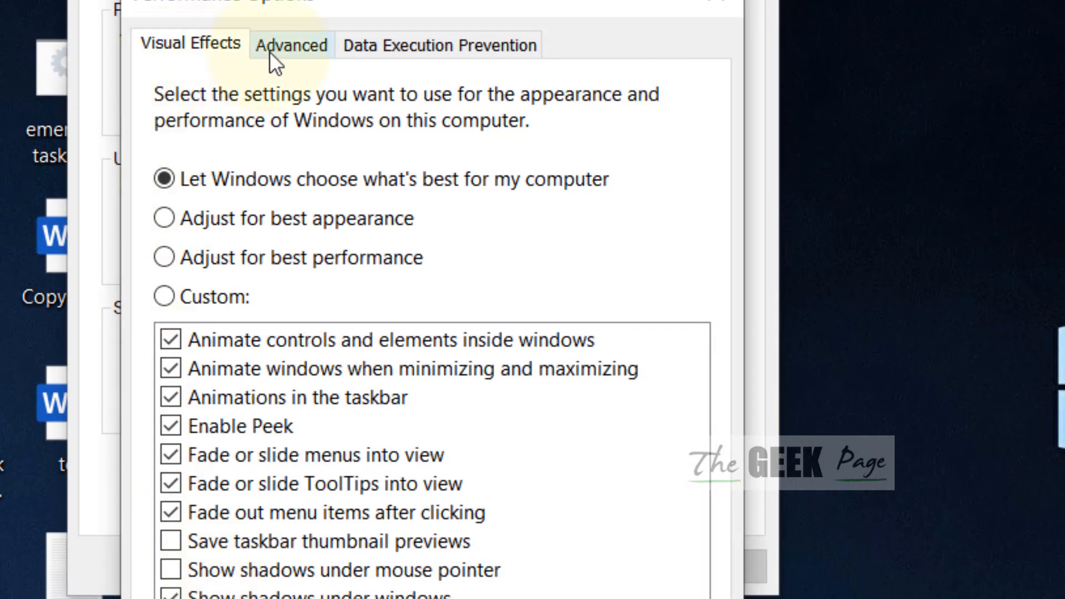
pyautogui.click(291, 45)
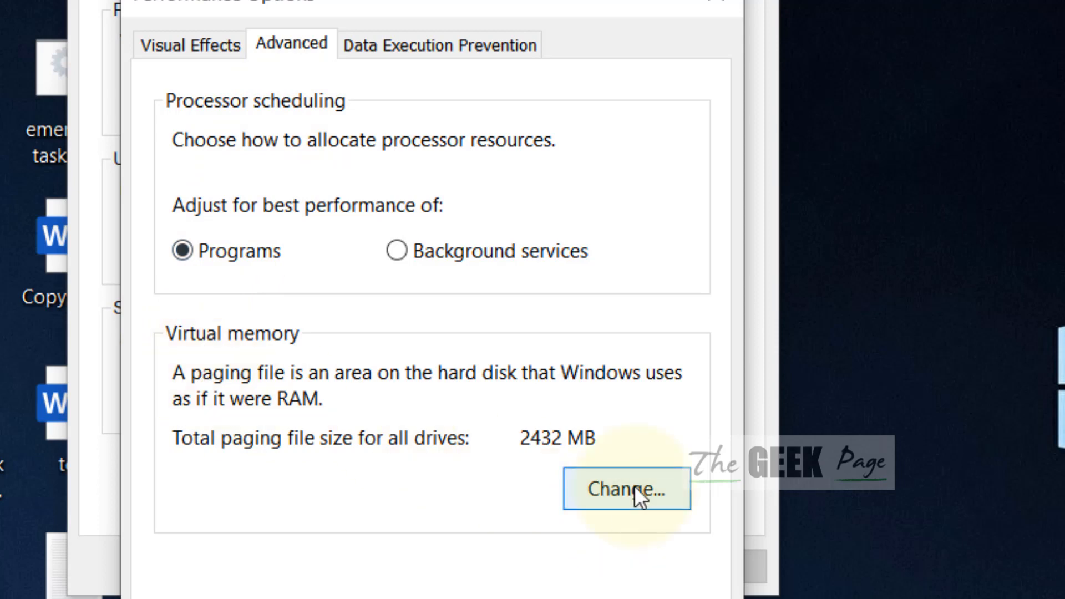
pyautogui.click(624, 490)
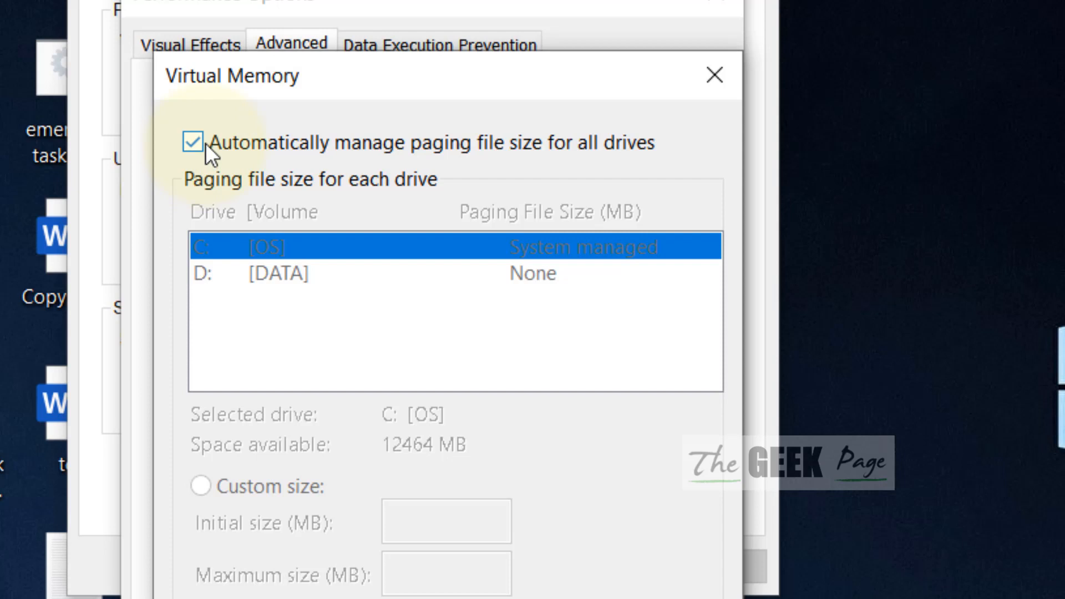
pyautogui.click(194, 142)
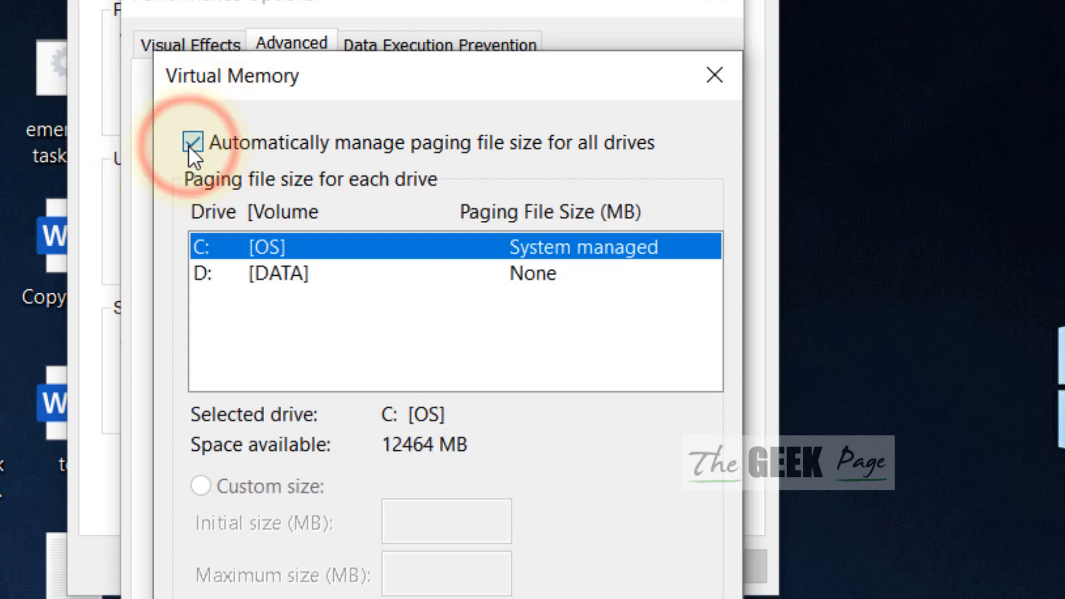
pyautogui.click(193, 143)
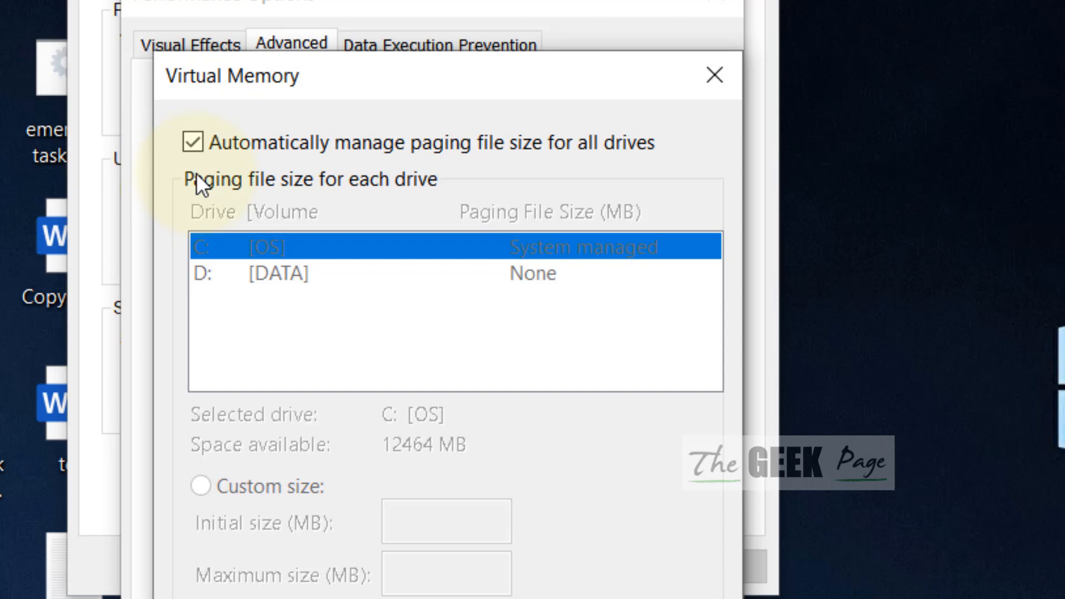